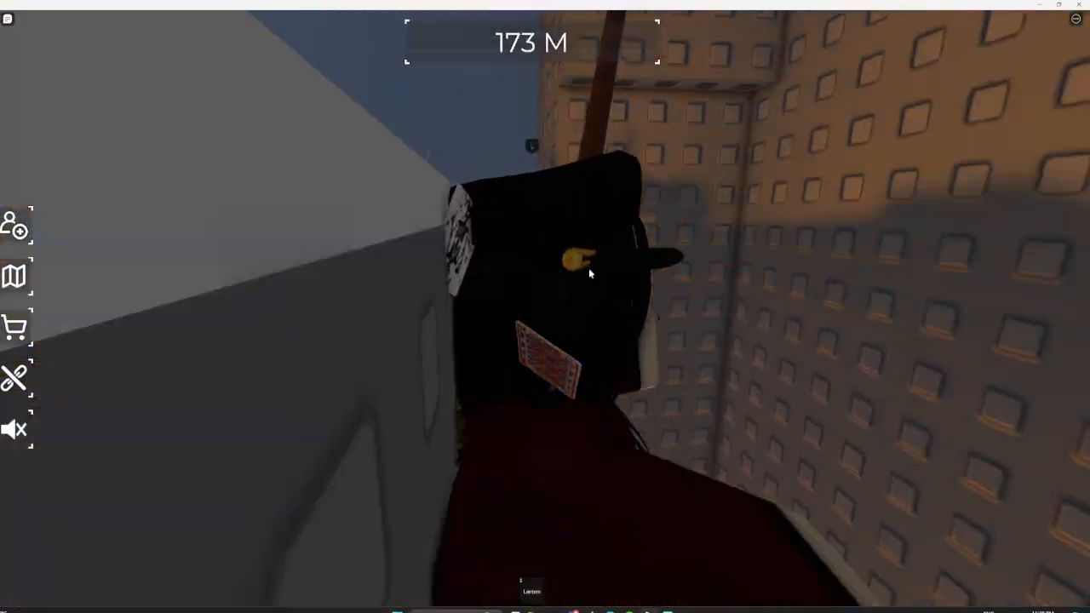
mouse_move(587, 272)
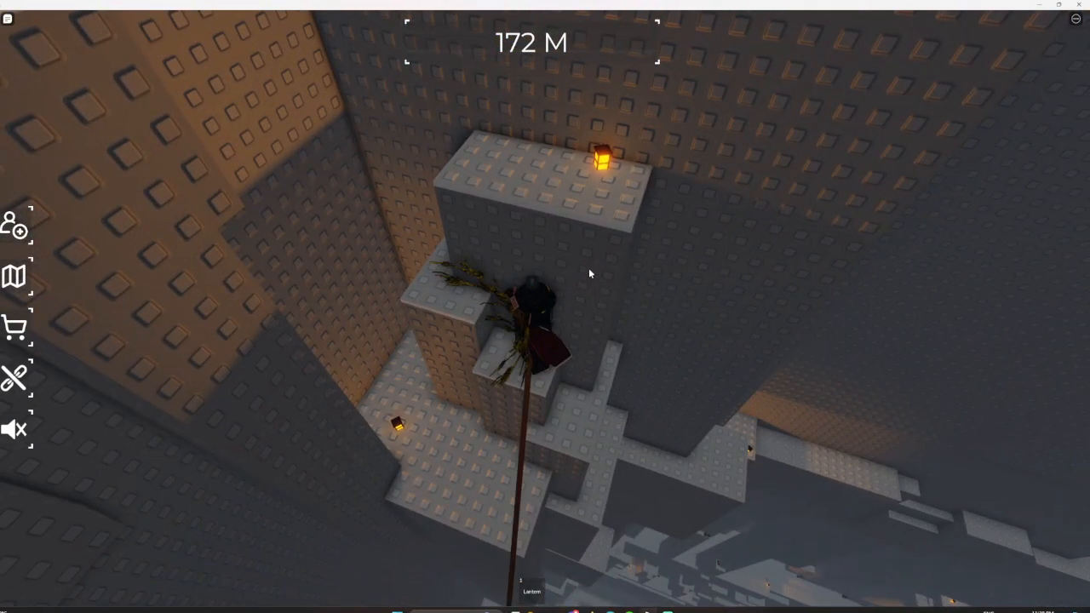
mouse_move(588, 272)
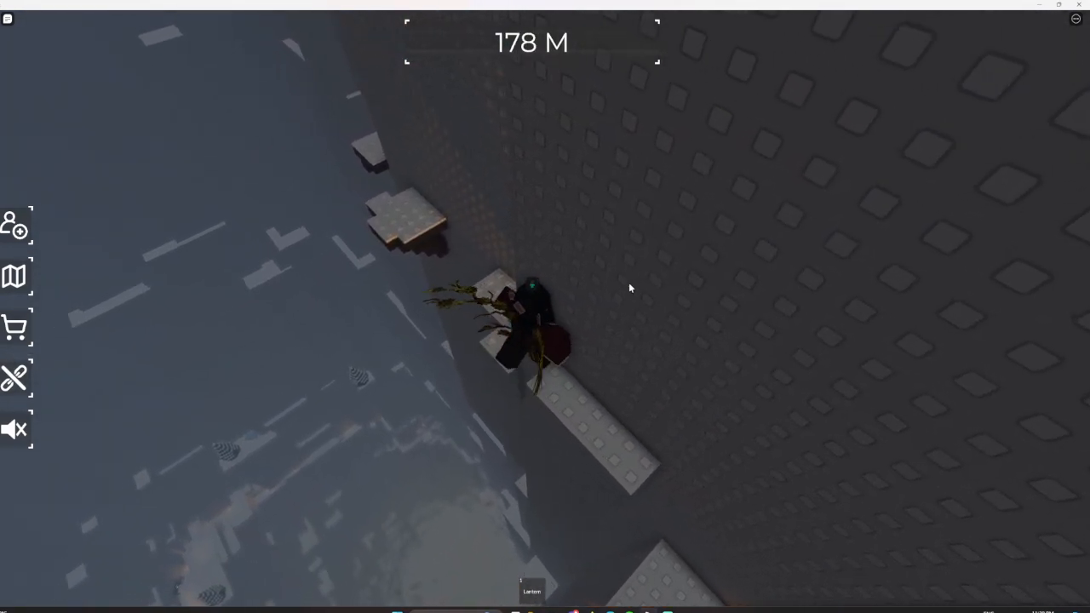
mouse_move(630, 288)
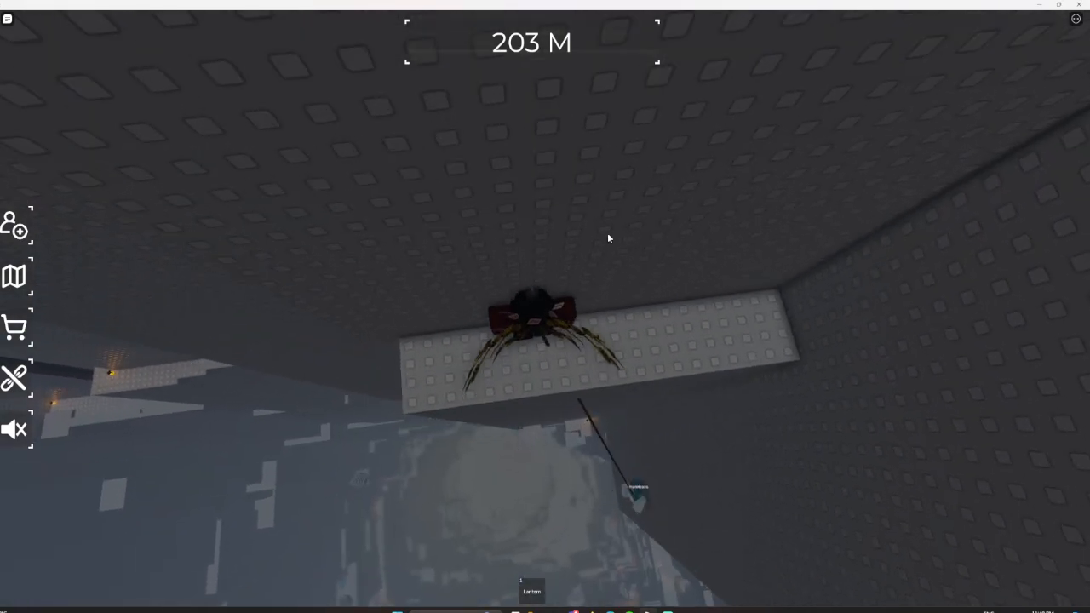
mouse_move(608, 238)
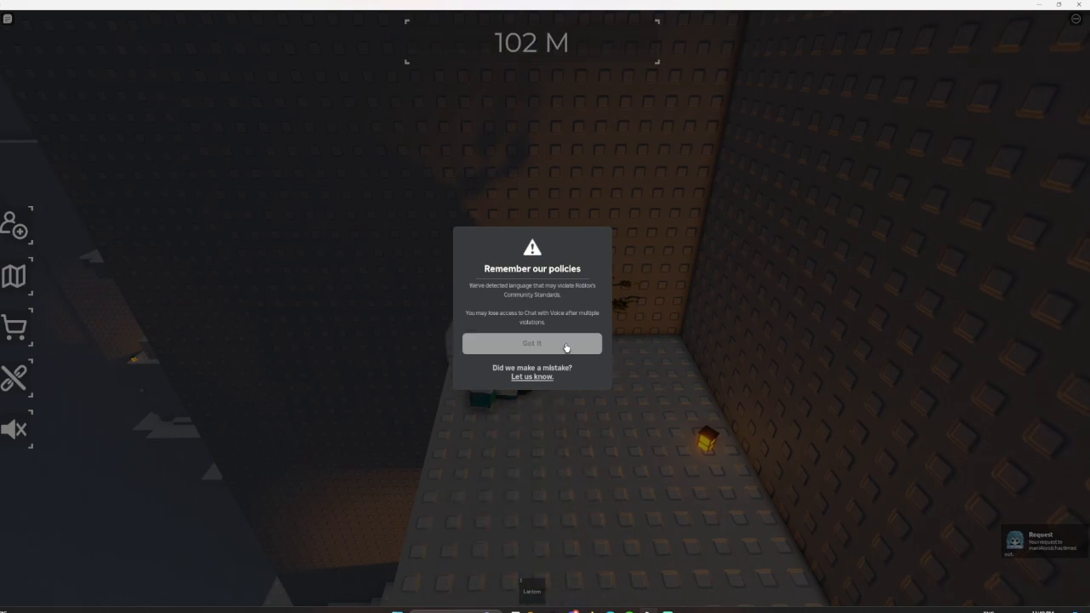
Dismiss the 'Remember our policies' popup with 'Got It' at about 101 m
click(531, 343)
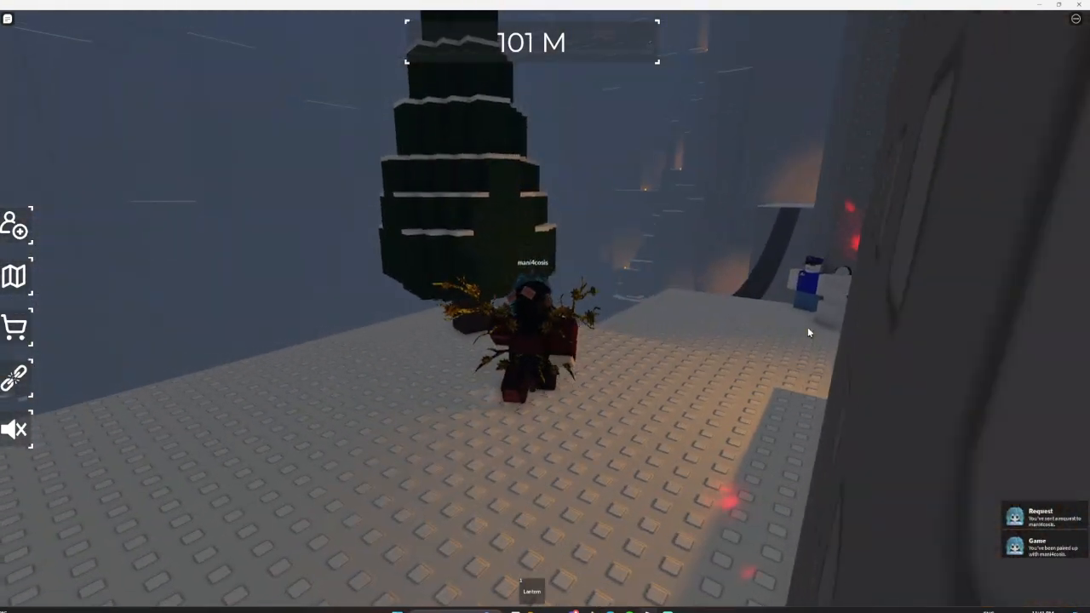
mouse_move(809, 332)
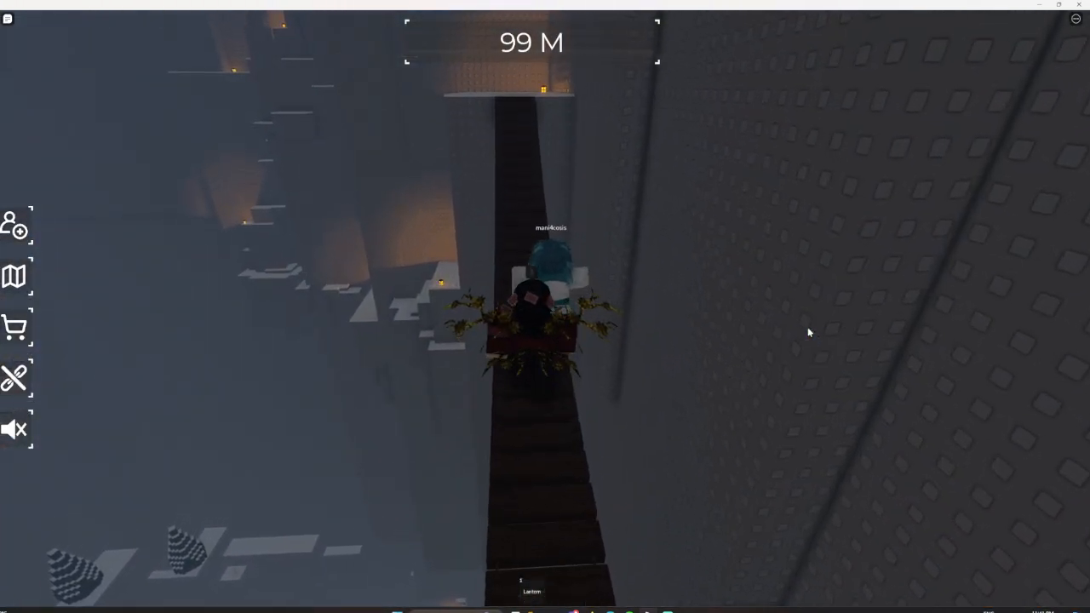
Walk forward with the partner onto the dark ladder path near 99 m
key(w)
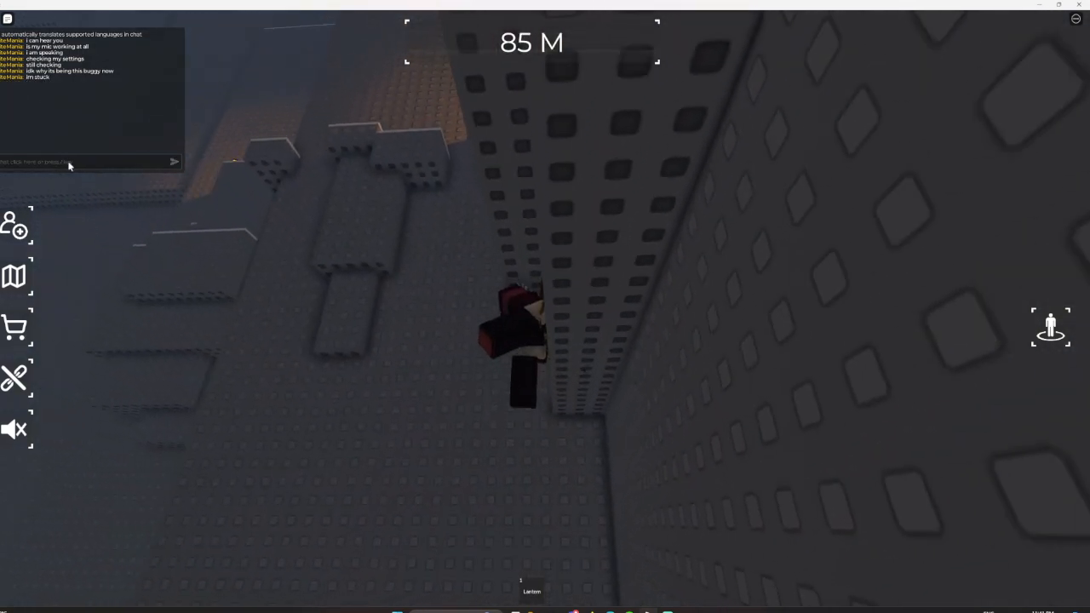
mouse_move(545, 247)
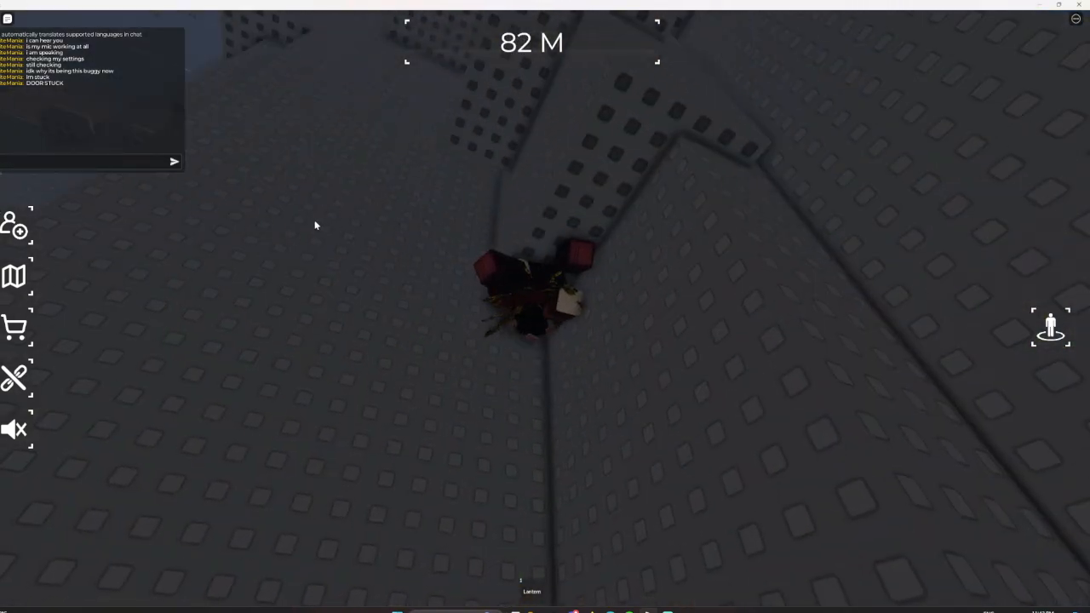
Write 'STILL STU' in chat to report being stuck while climbing toward 82 m
text(STILL STU)
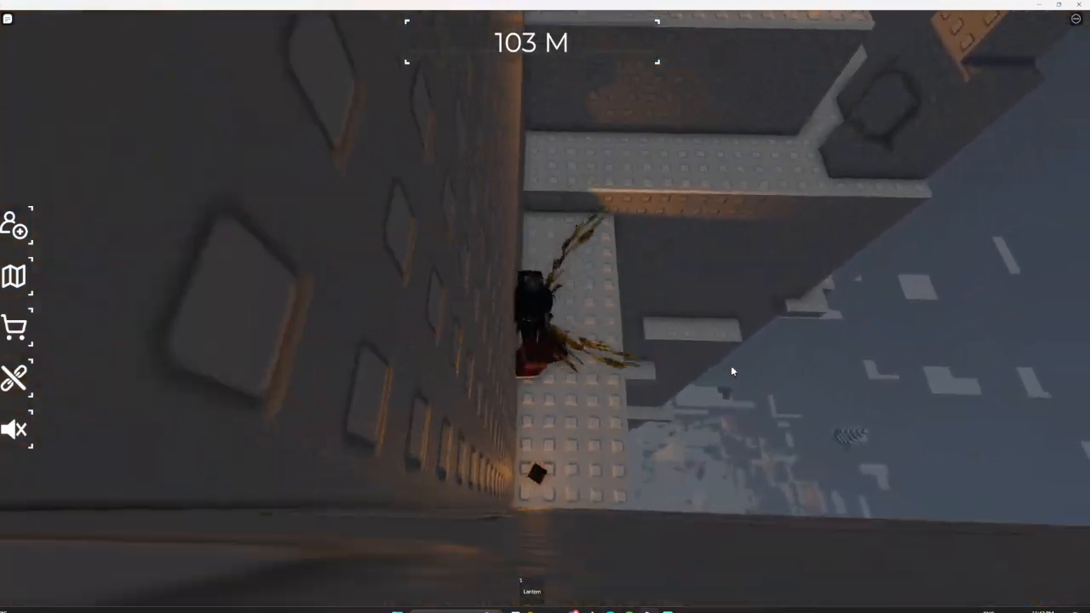
mouse_move(732, 371)
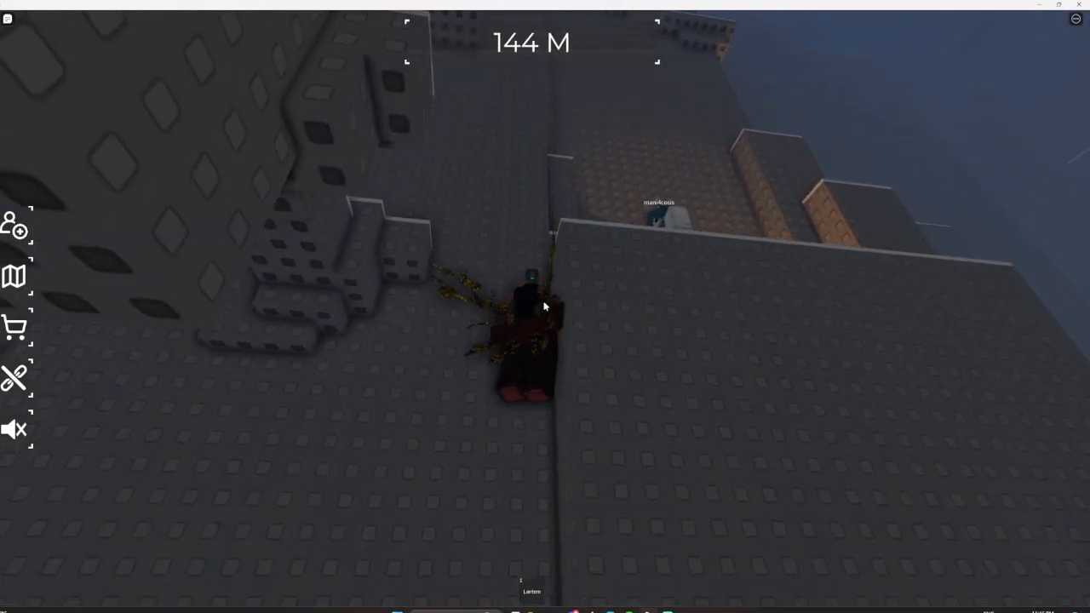
mouse_move(545, 307)
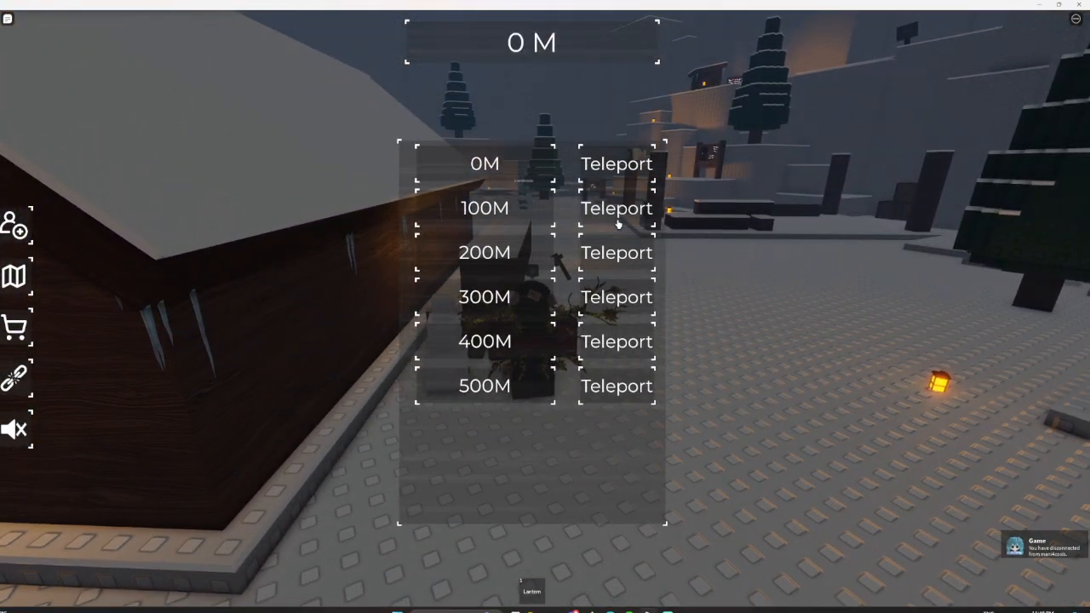
Teleport up to the 100M checkpoint from the teleport menu
click(616, 207)
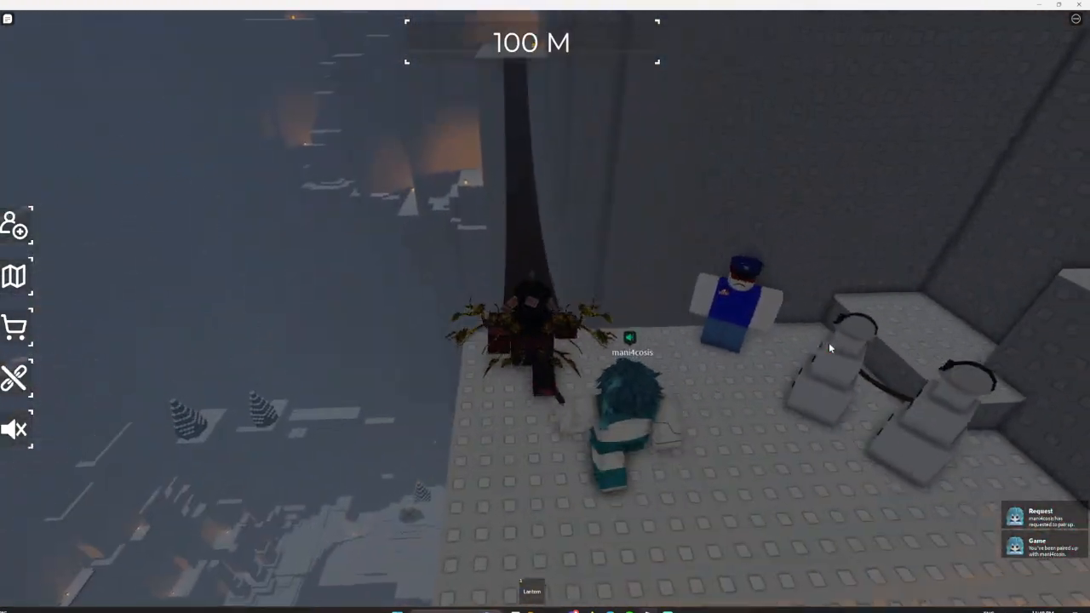
Walk forward along the tower ledges tethered to the partner toward 93 m
key(w)
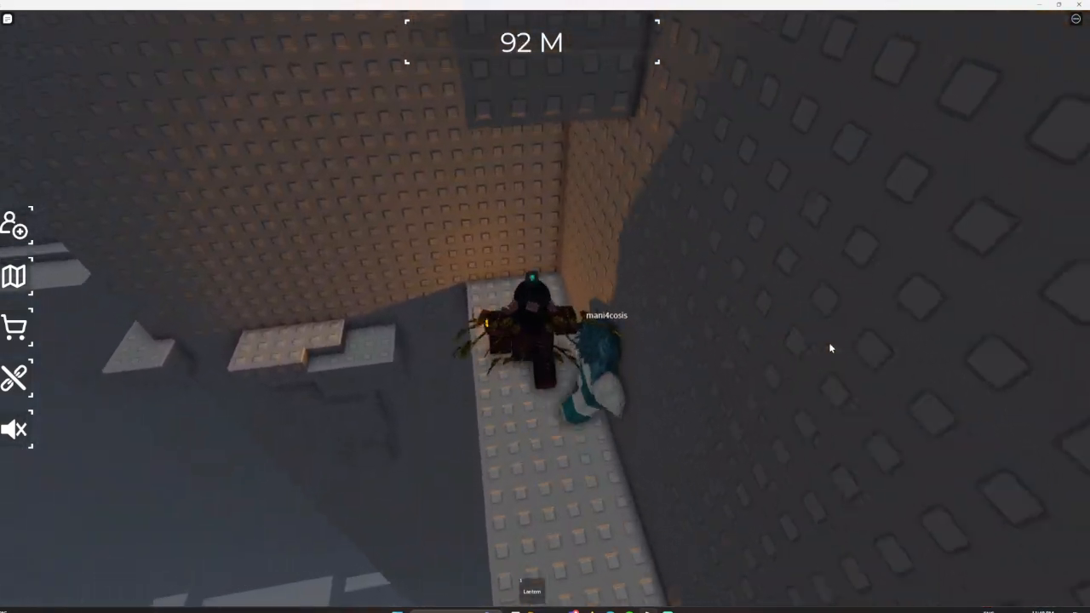
mouse_move(831, 348)
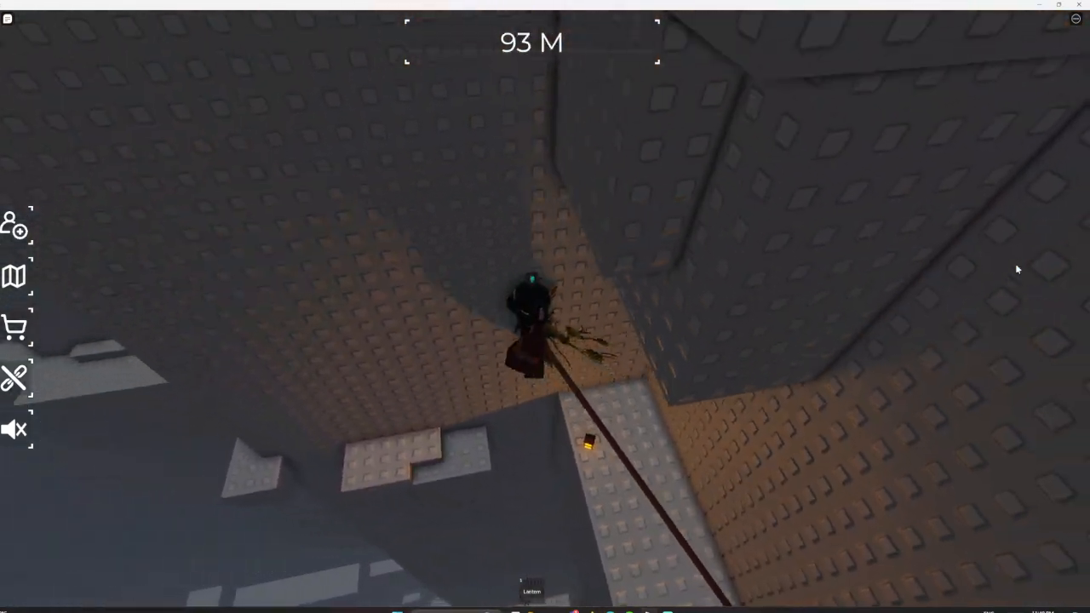
mouse_move(545, 306)
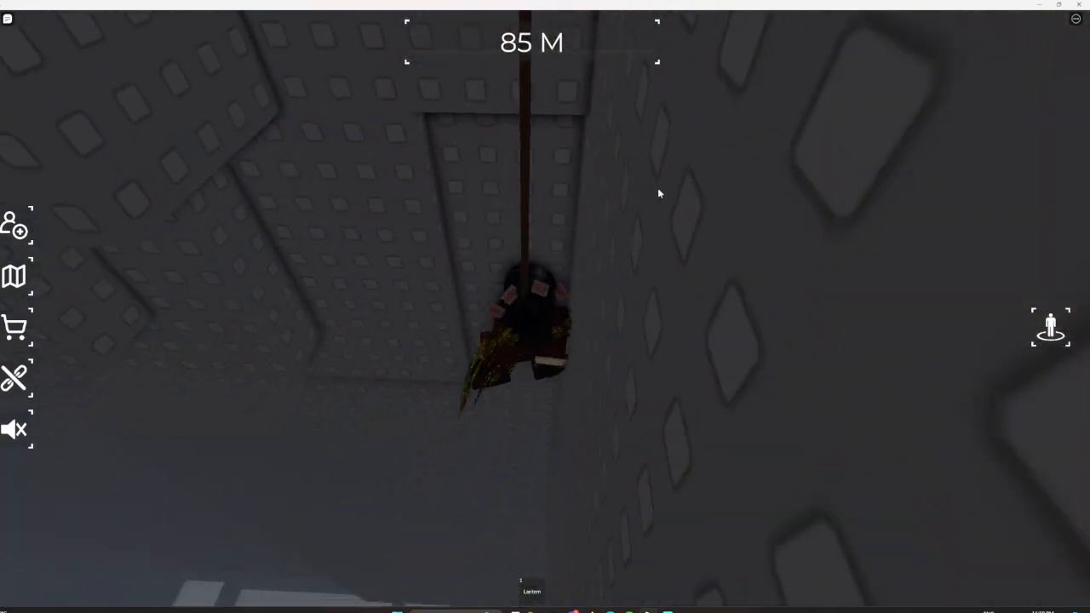
mouse_move(684, 181)
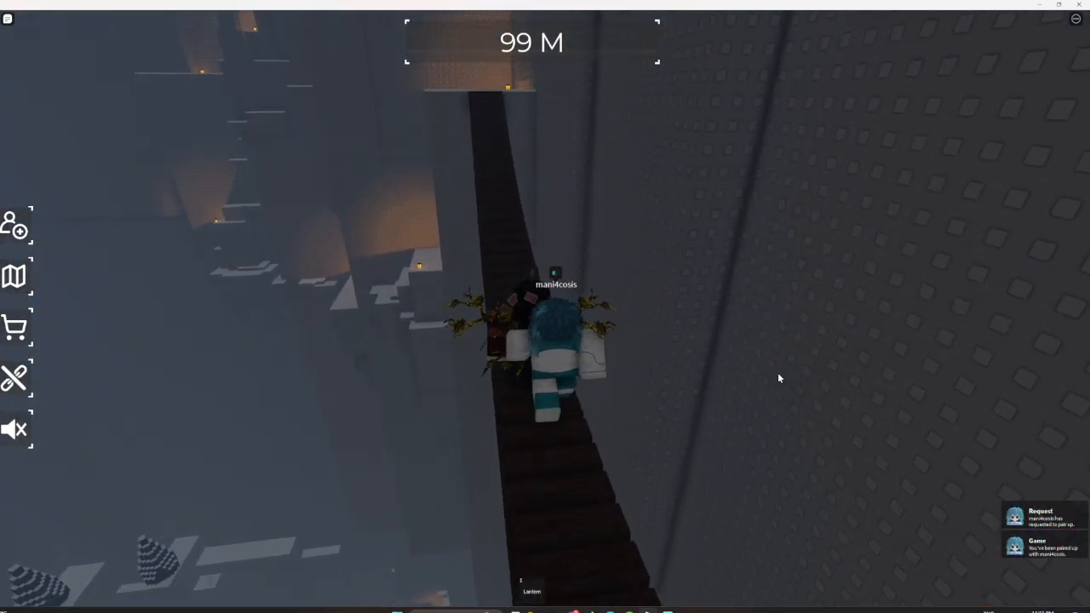
Walk forward along the narrow dark beam up the tower toward 99 M
key(w)
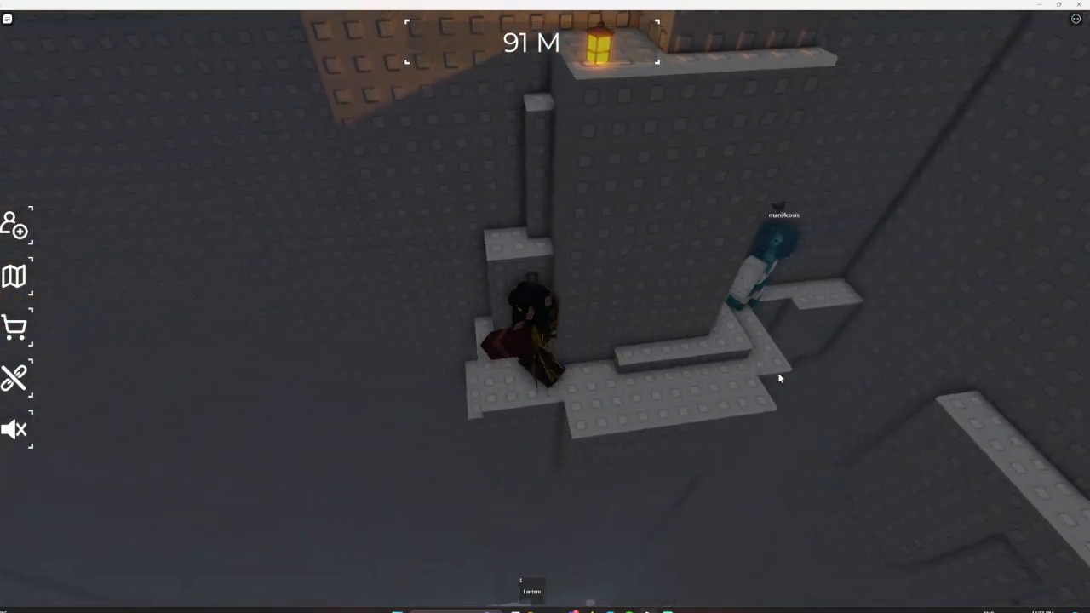
mouse_move(779, 378)
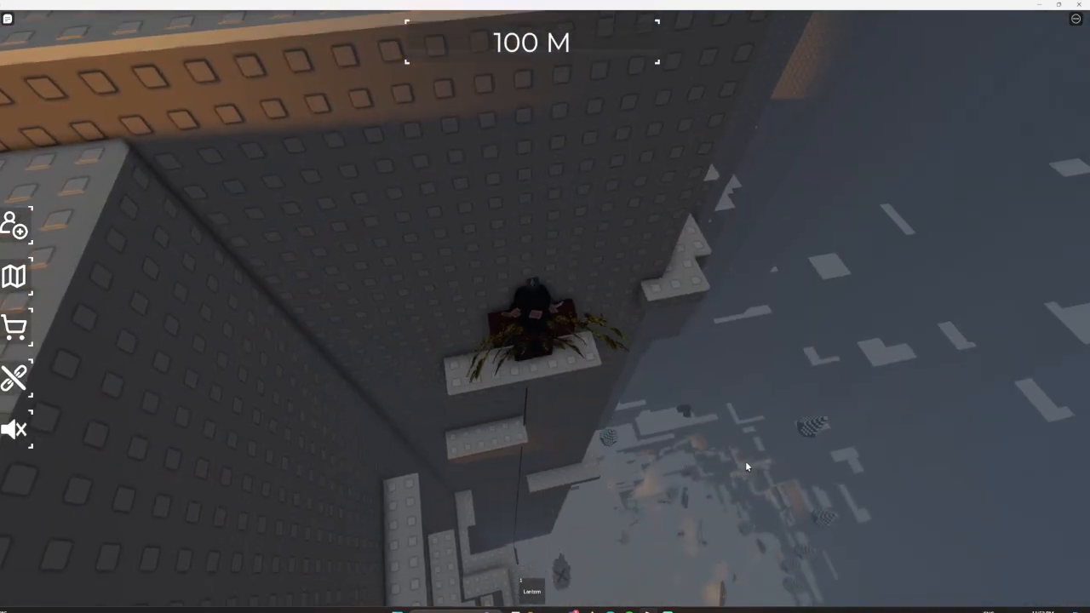
mouse_move(747, 467)
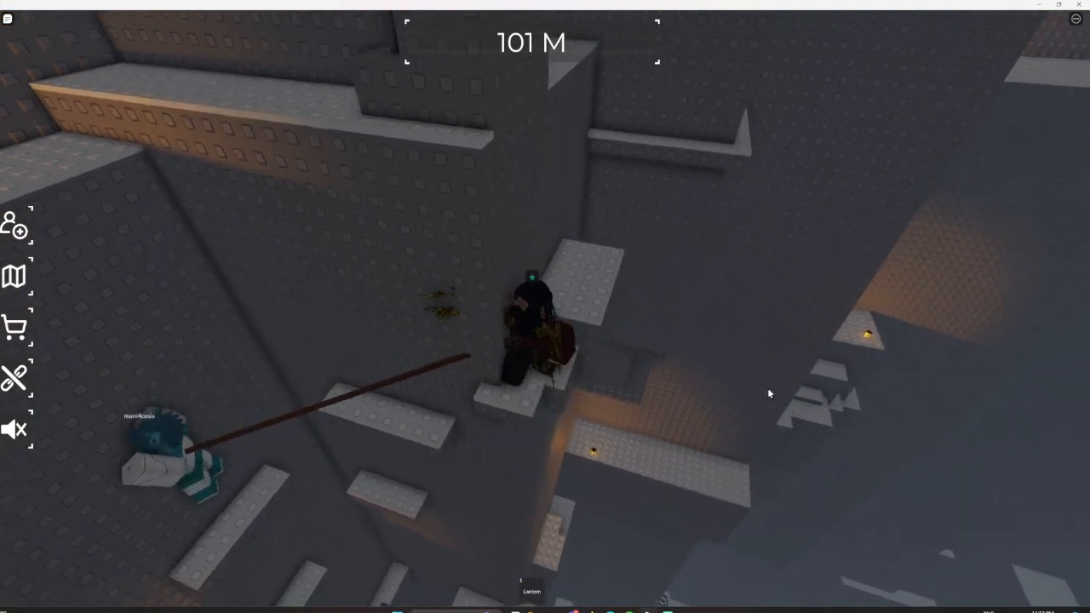
mouse_move(769, 394)
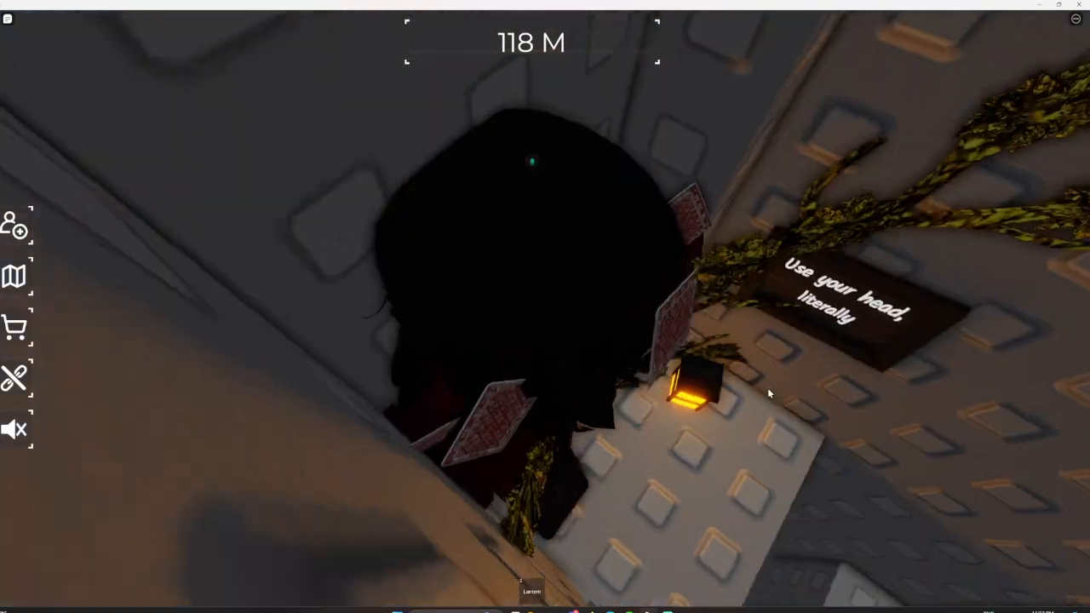
mouse_move(769, 394)
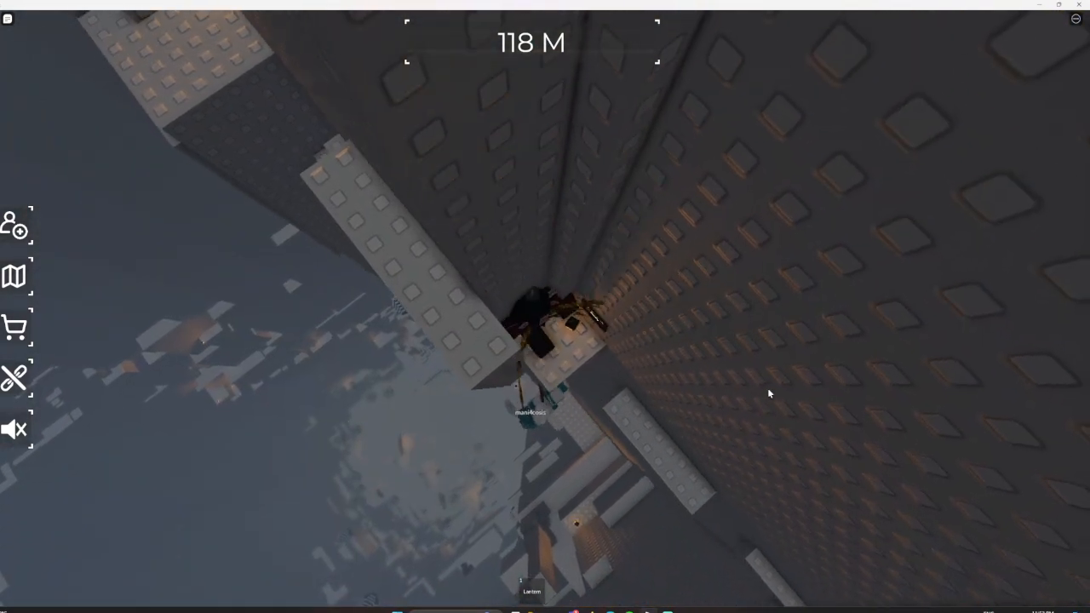